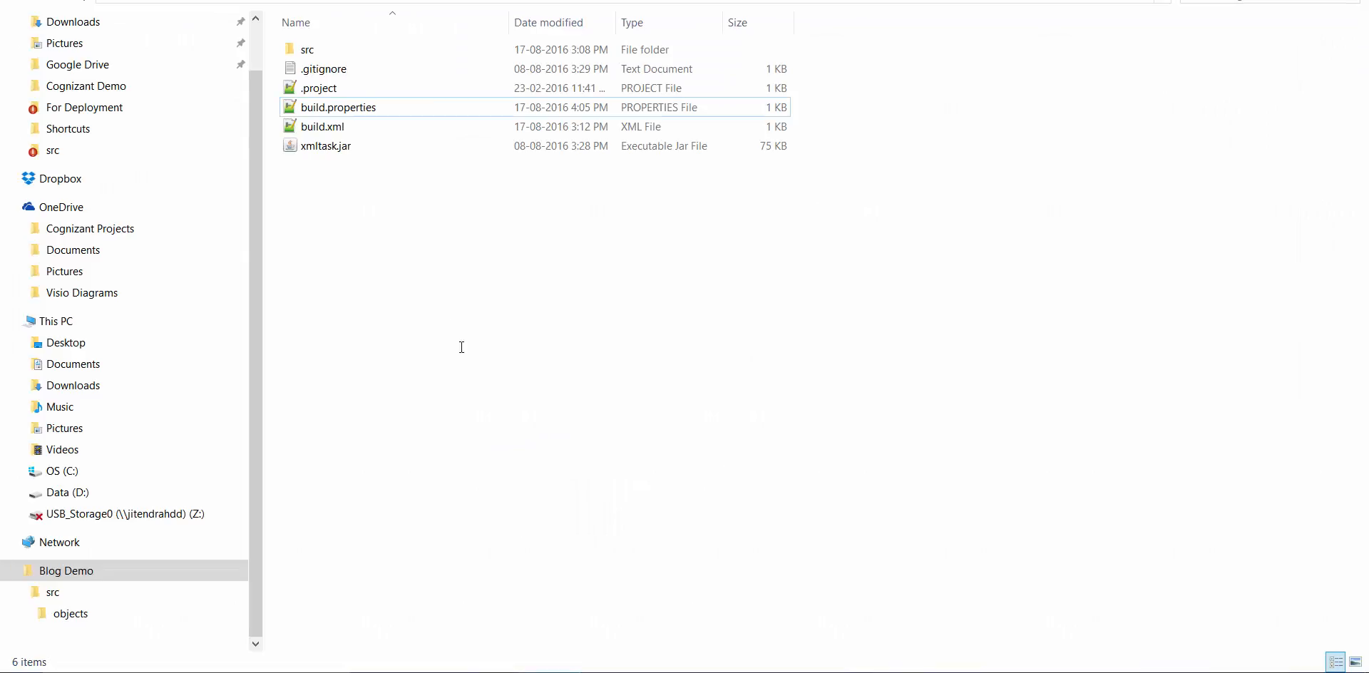
mouse_move(330, 154)
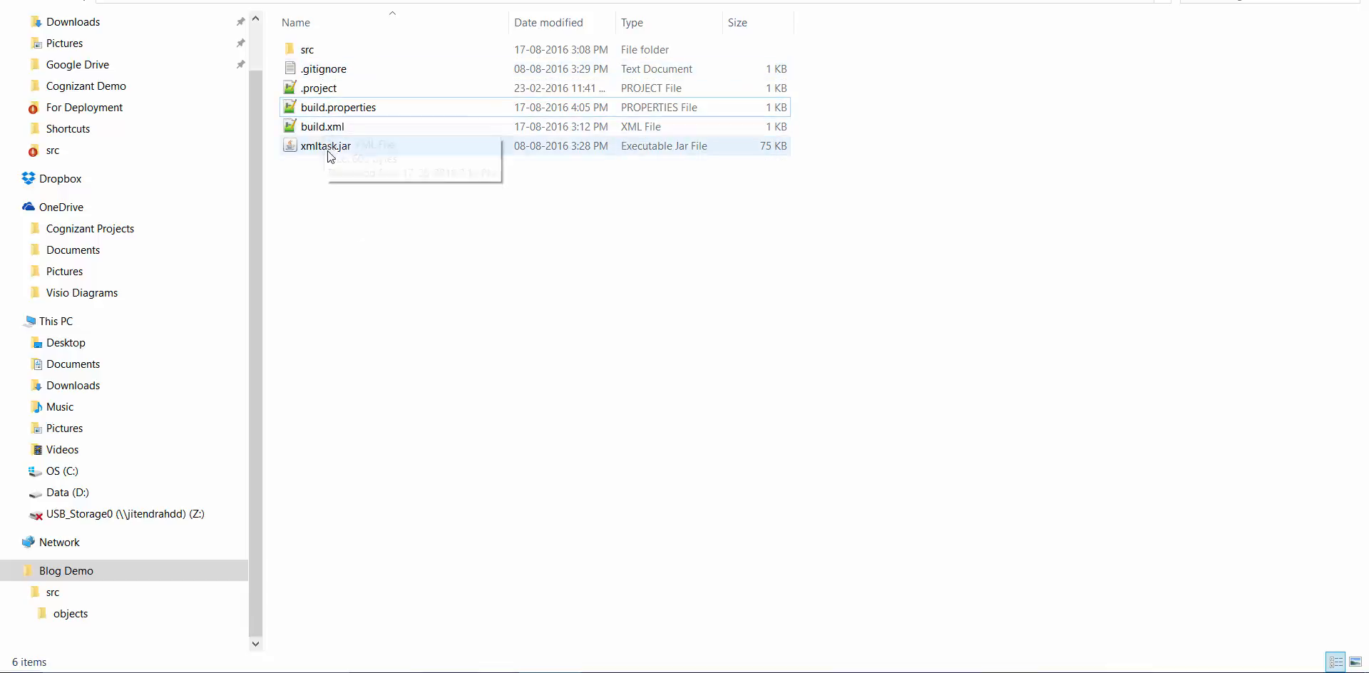
Step: Open build.properties from the Blog Demo folder in Notepad++
click(308, 49)
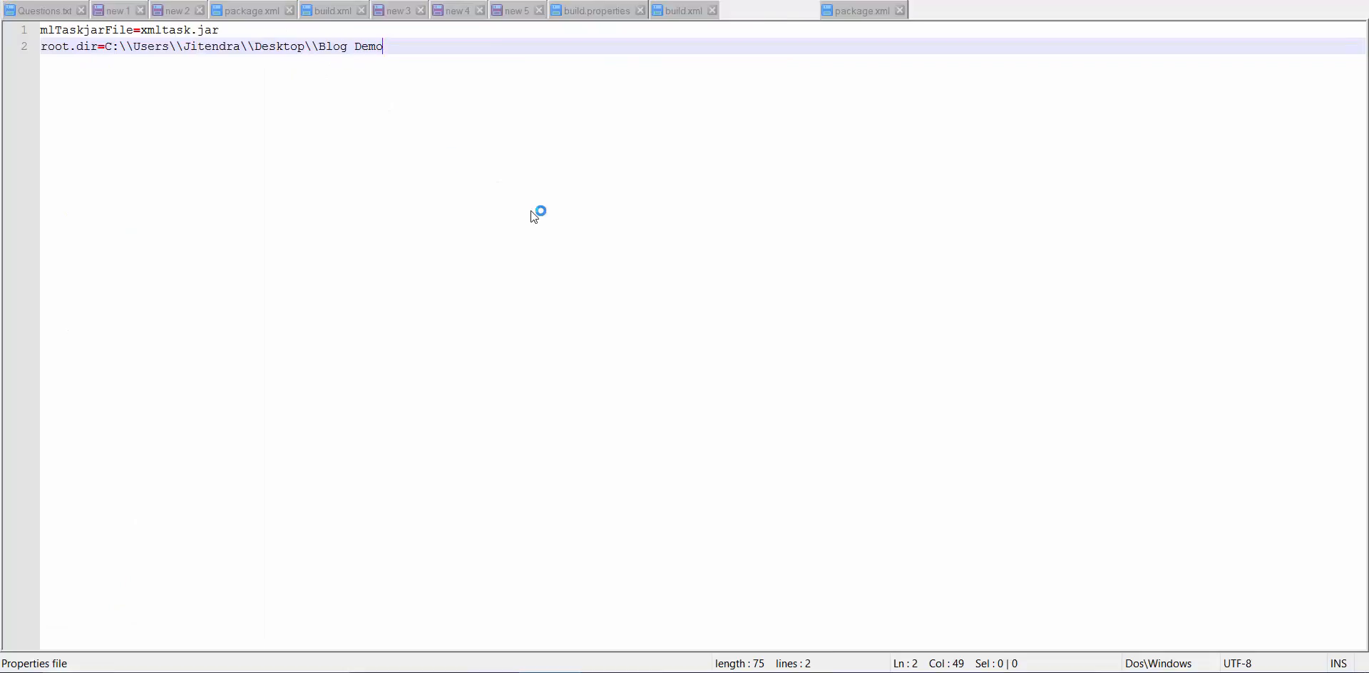
Step: Return to the Blog Demo project folder in File Explorer after reviewing the properties
click(765, 9)
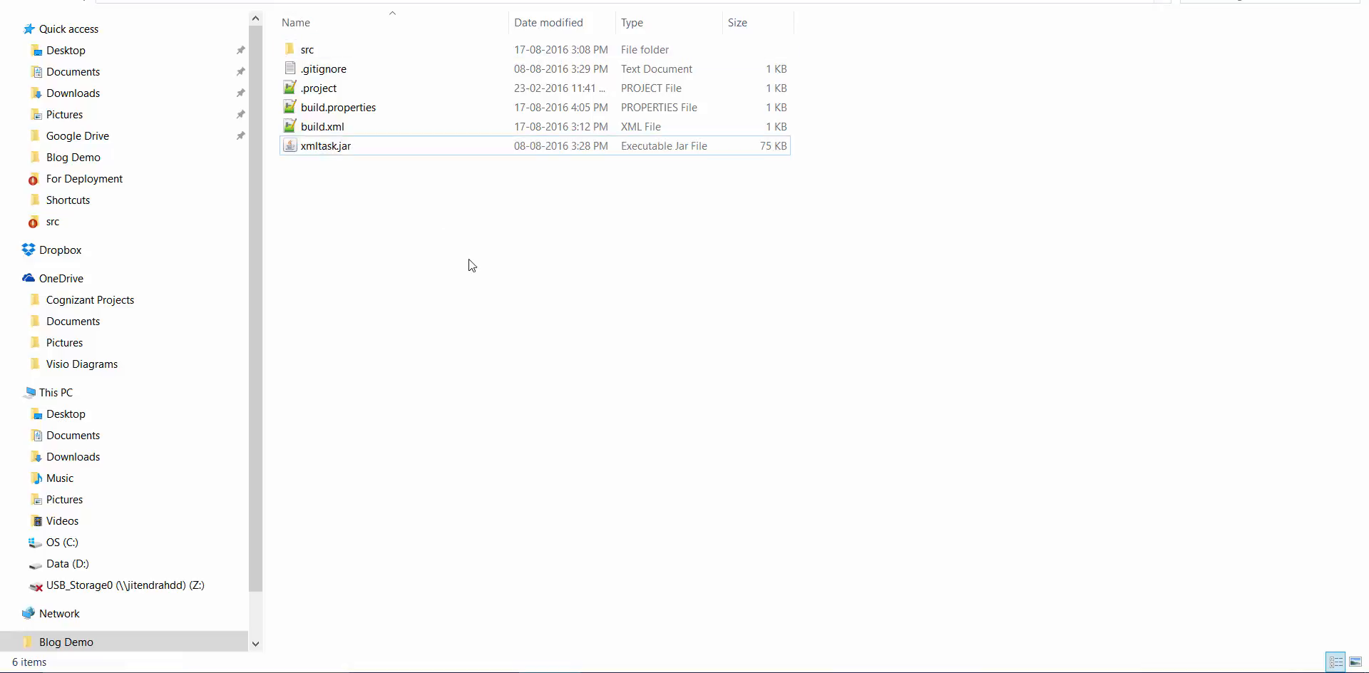
Step: Open build.xml in Notepad++ to see the removeListViews target
click(325, 146)
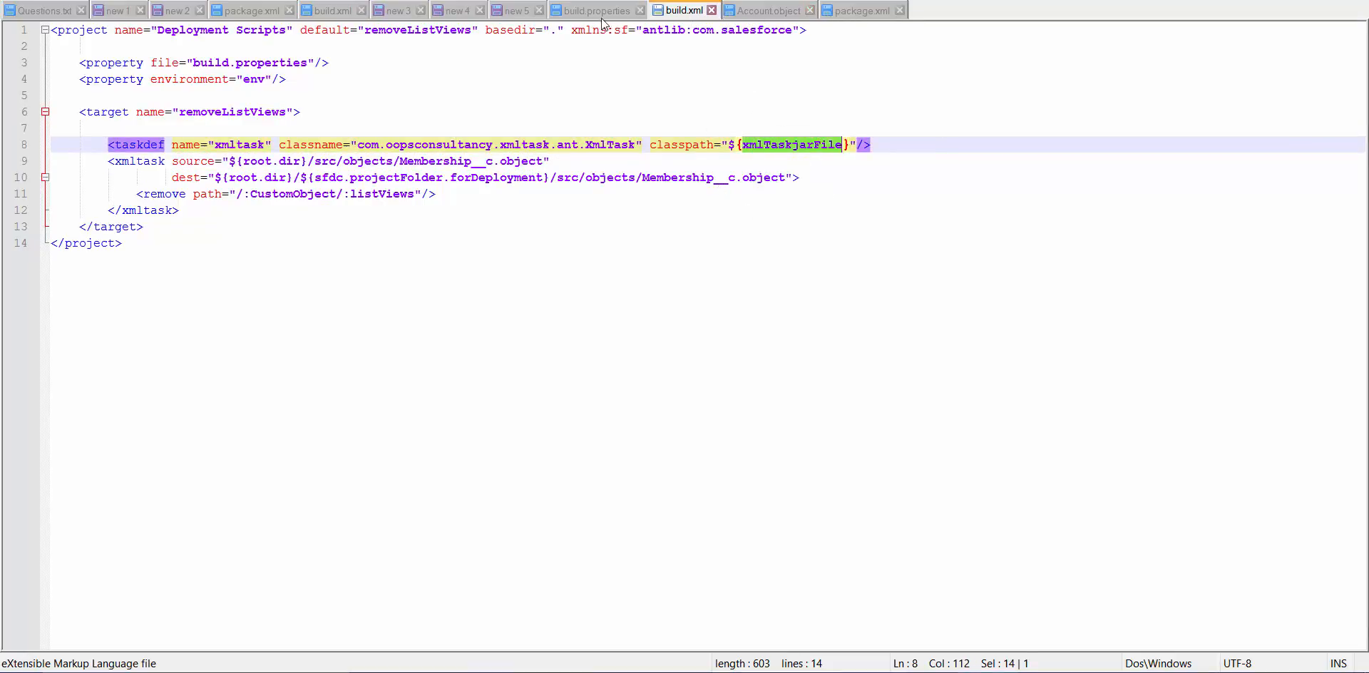
Step: Compare with build.properties, then point the xmltask source in build.xml to Account.object
click(594, 10)
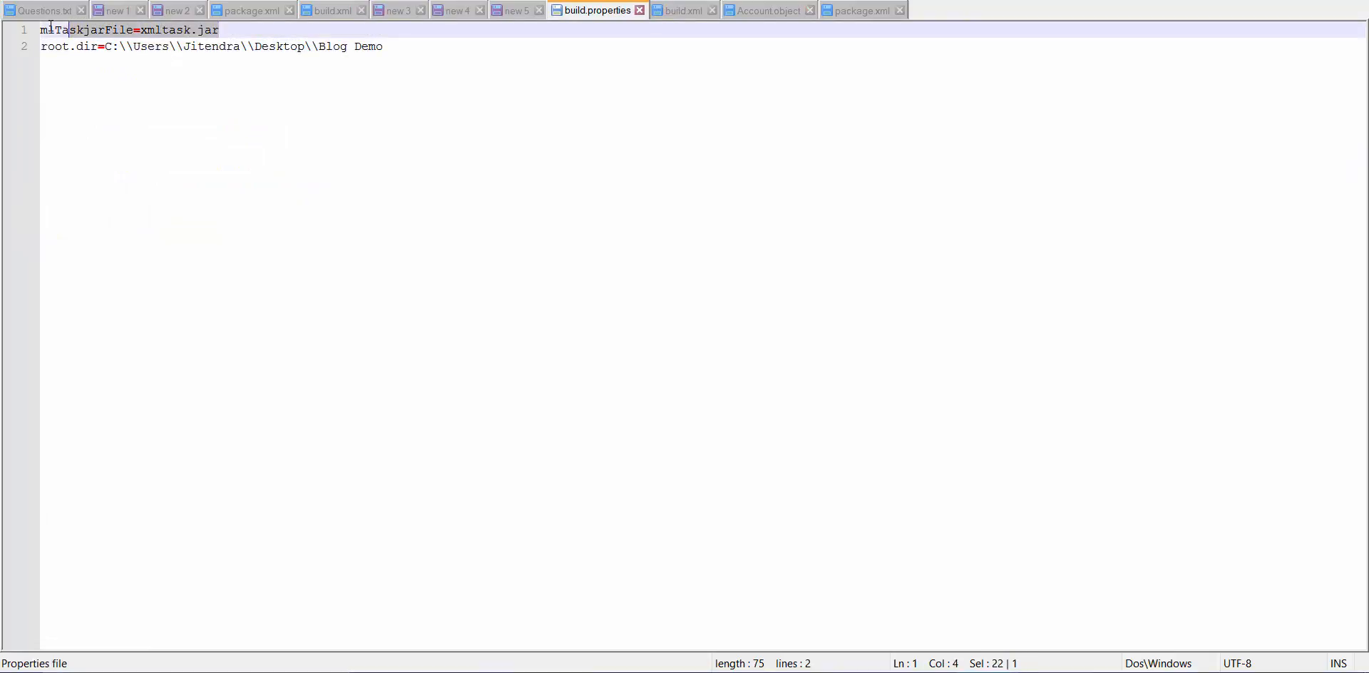
click(681, 10)
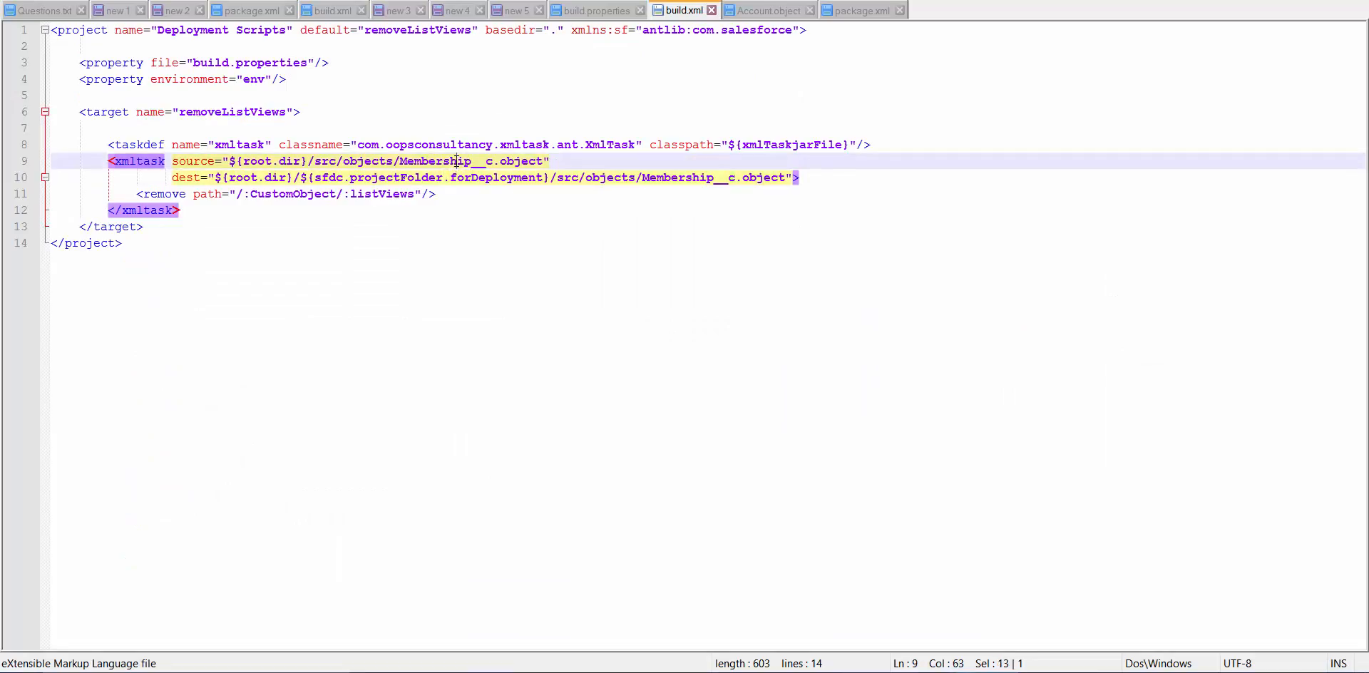
text(Account)
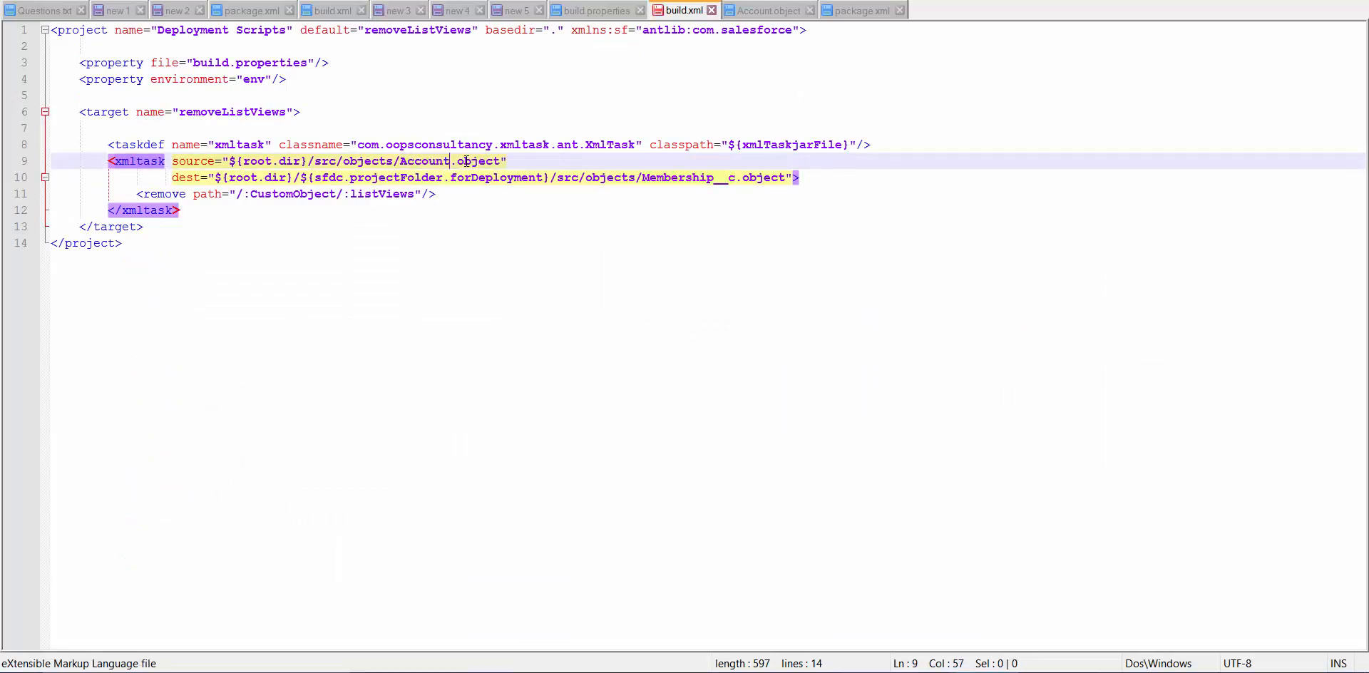
text(A)
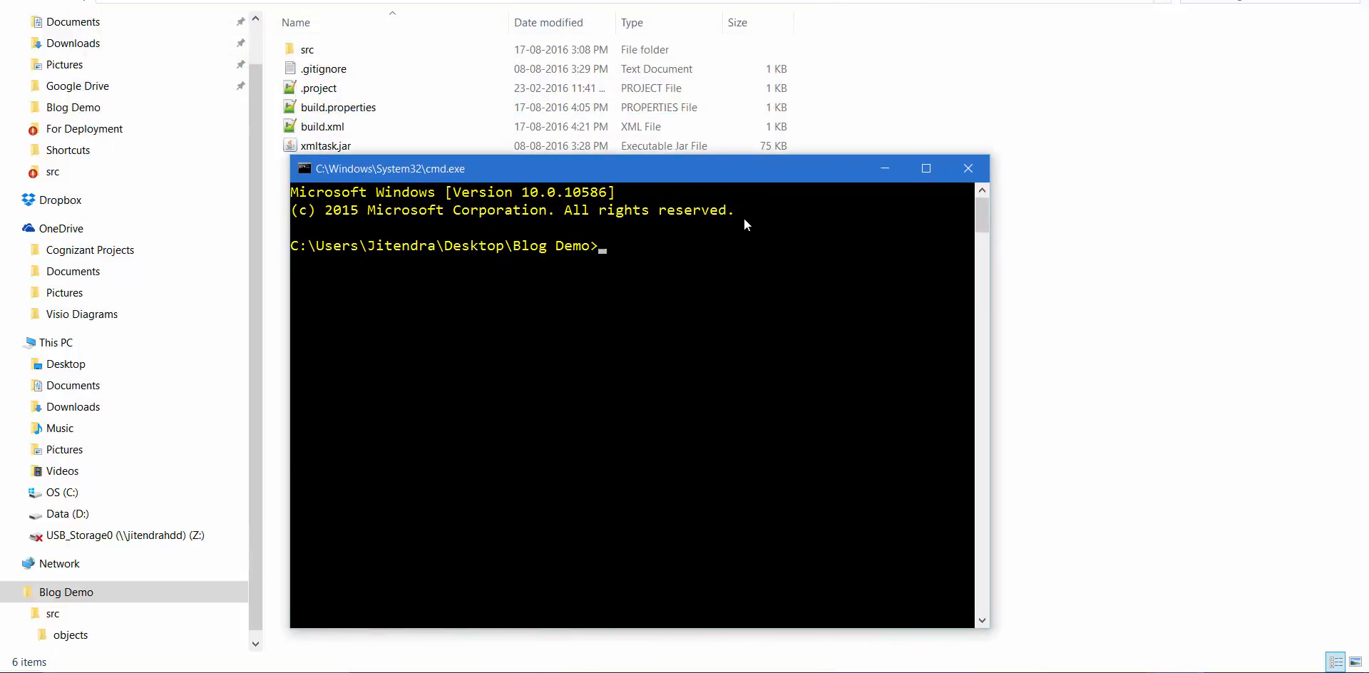
Step: Run ANT at the Blog Demo prompt; the build fails on the missing XmlTask class
text(ANT)
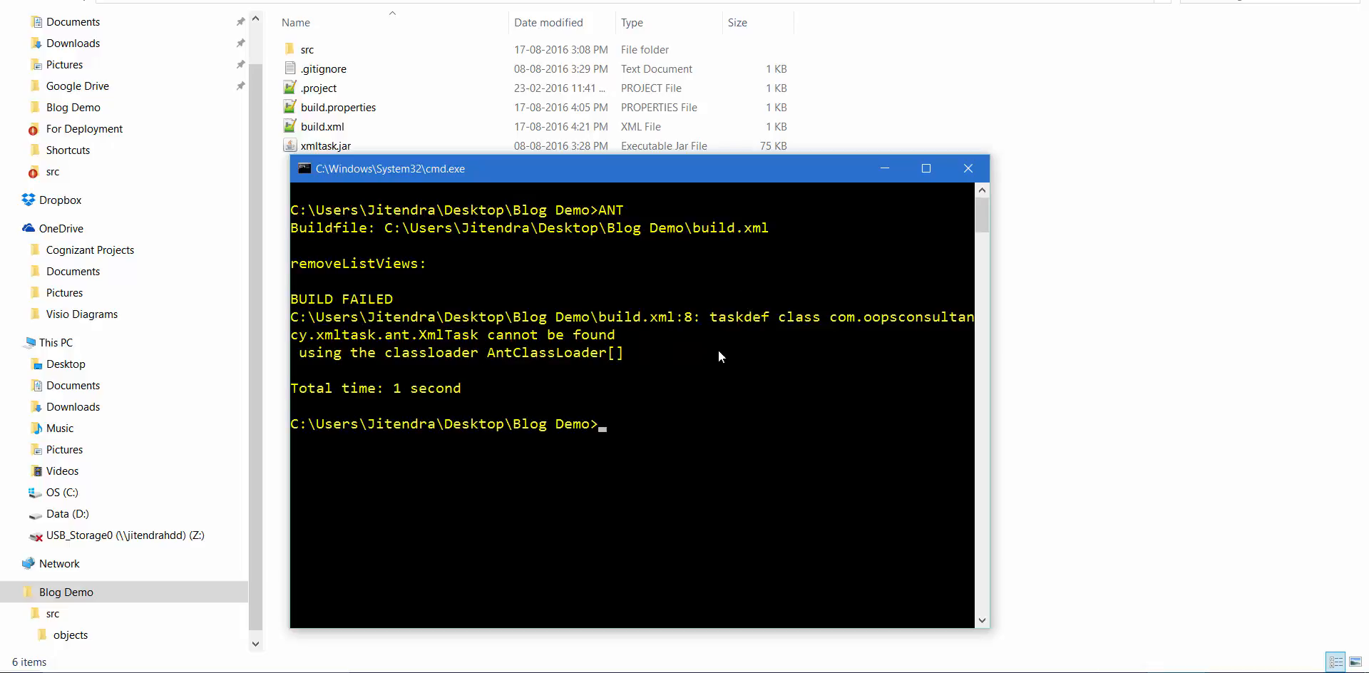
mouse_move(726, 356)
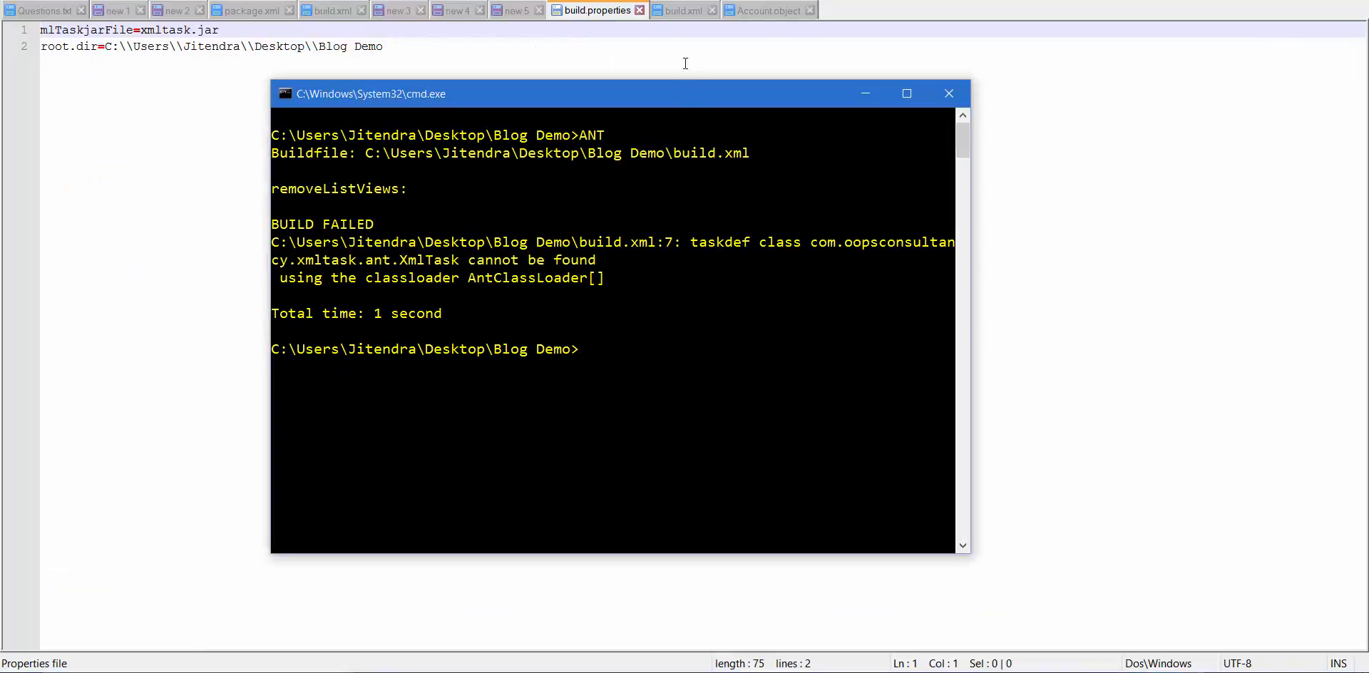
Step: Correct the jar property name to xmlTaskjarFile and rerun Ant to BUILD SUCCESSFUL
click(676, 10)
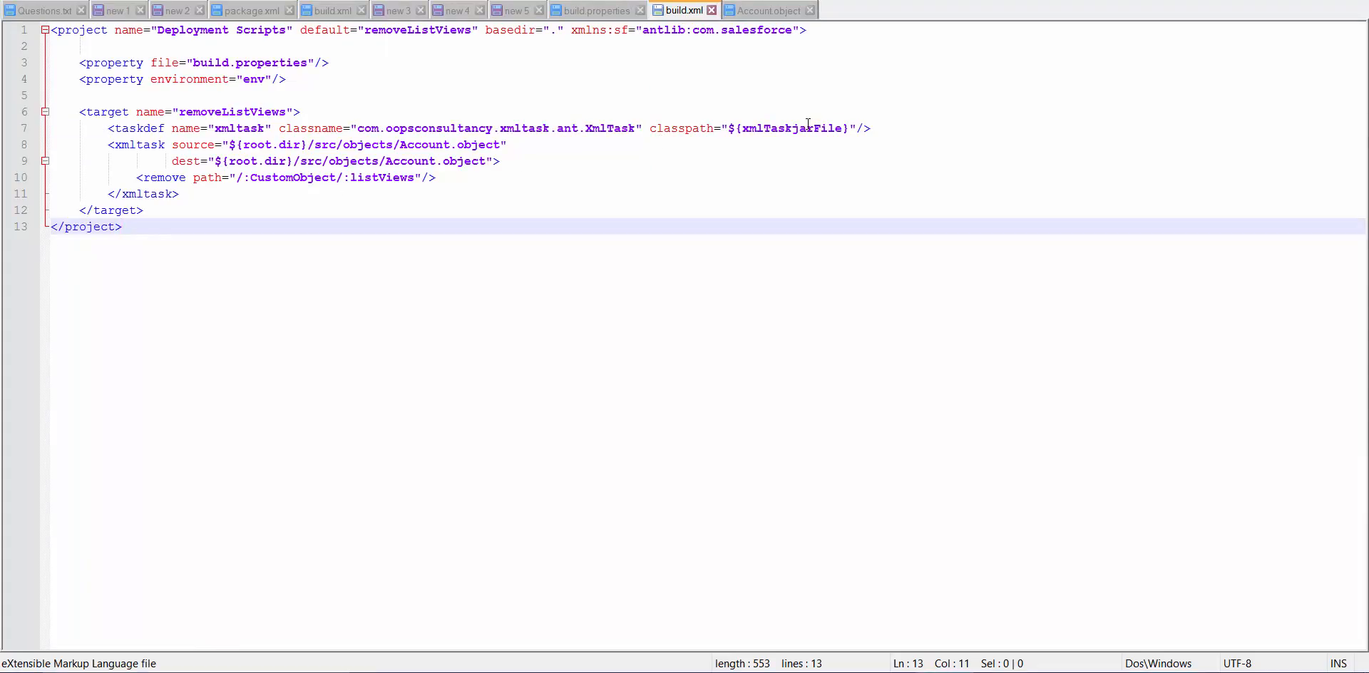
click(593, 10)
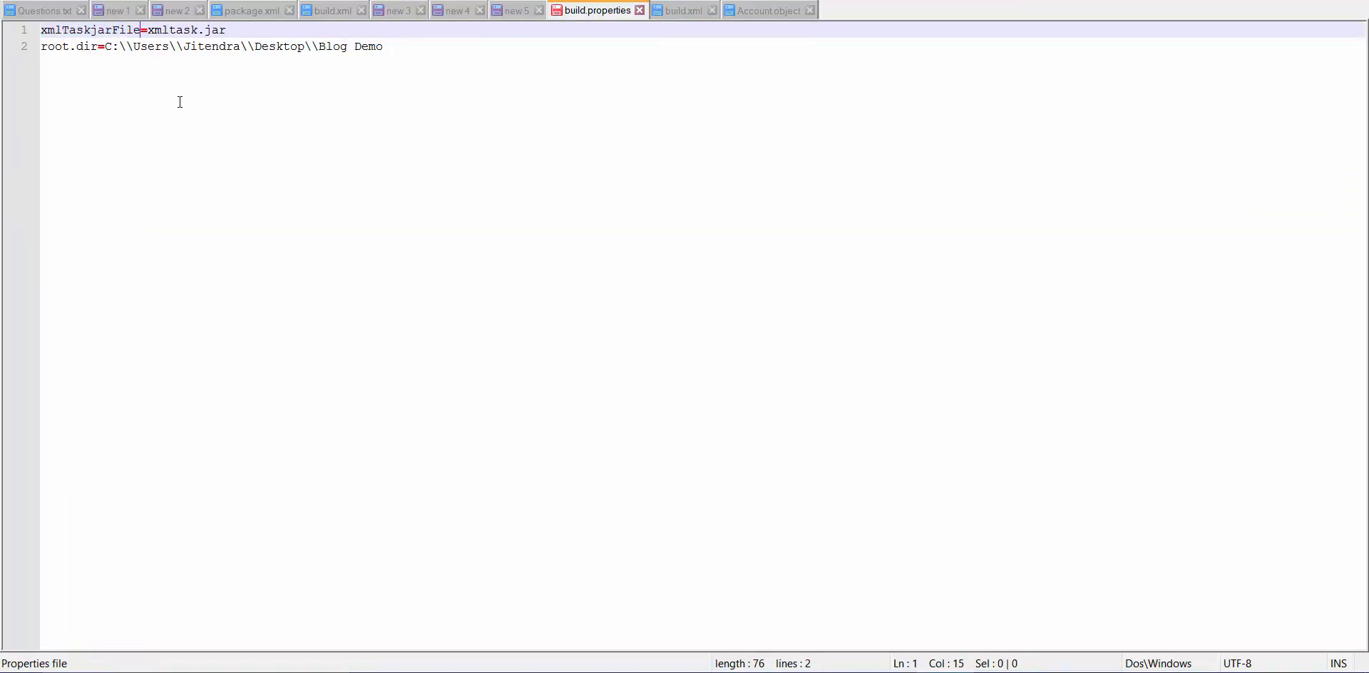
click(685, 10)
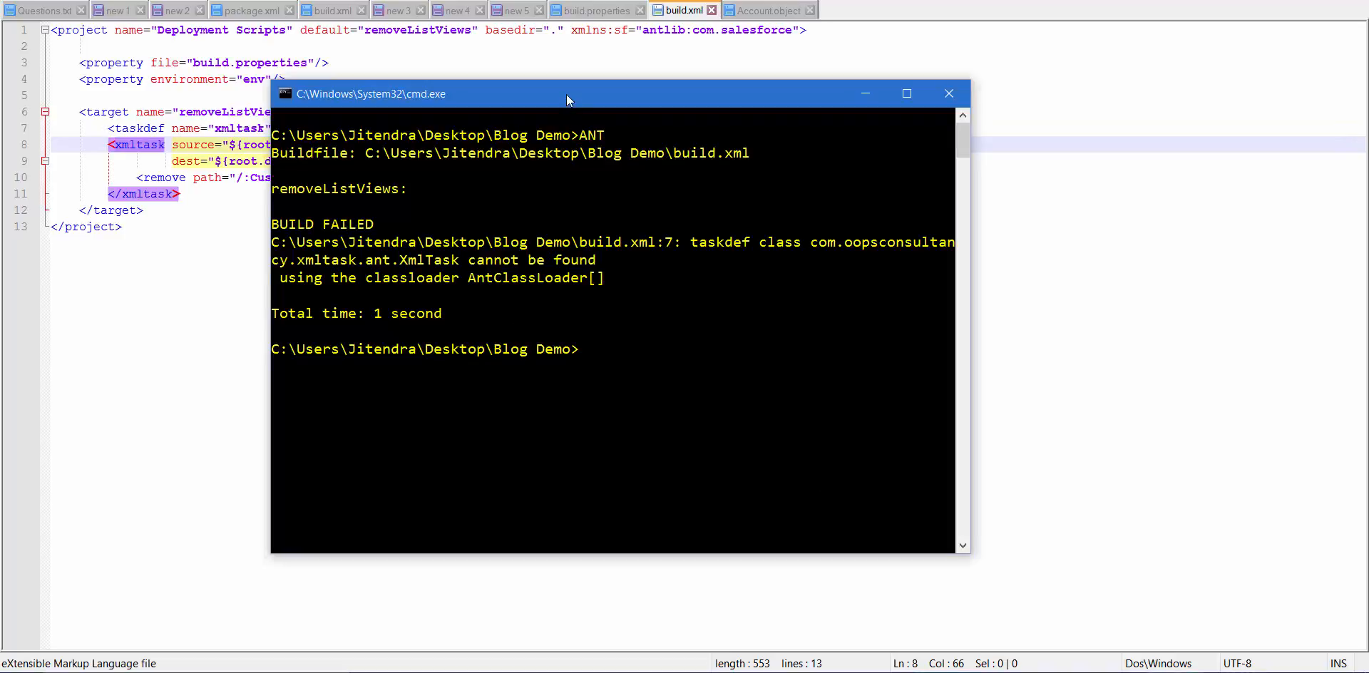
key(Enter)
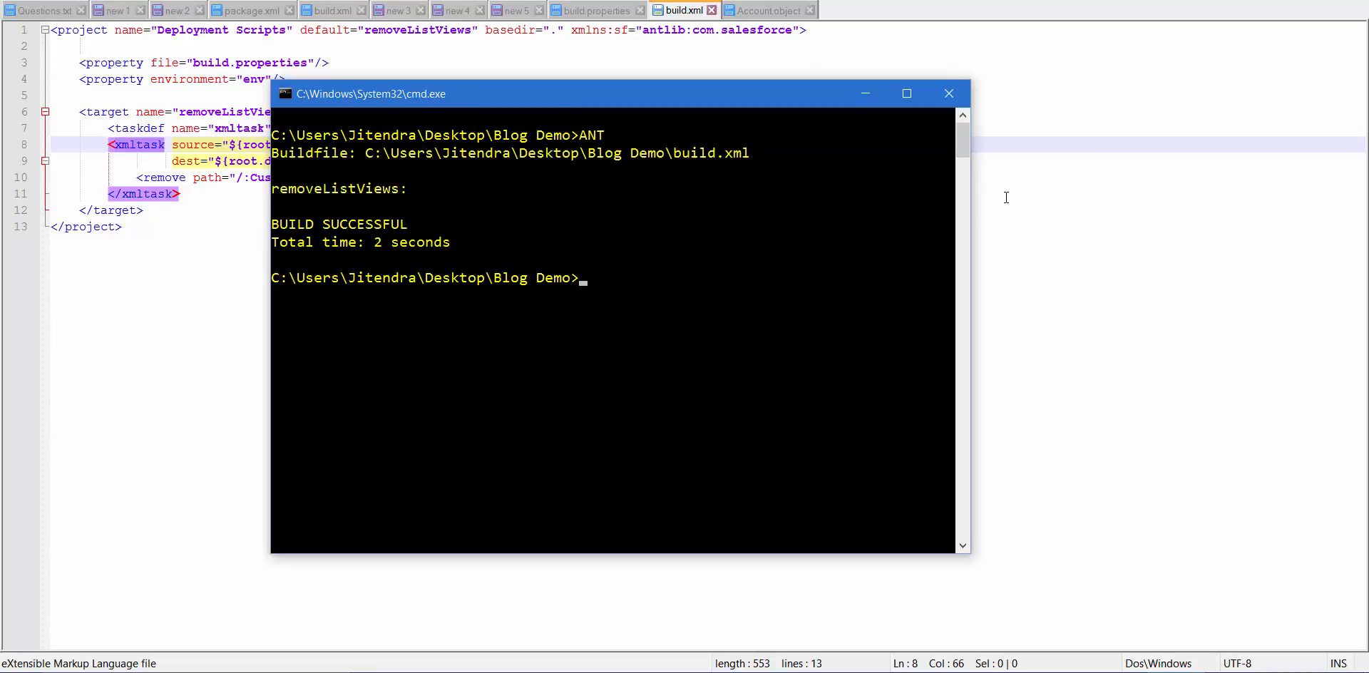
Step: Reload the modified Account.object and confirm its listViews are gone
click(771, 10)
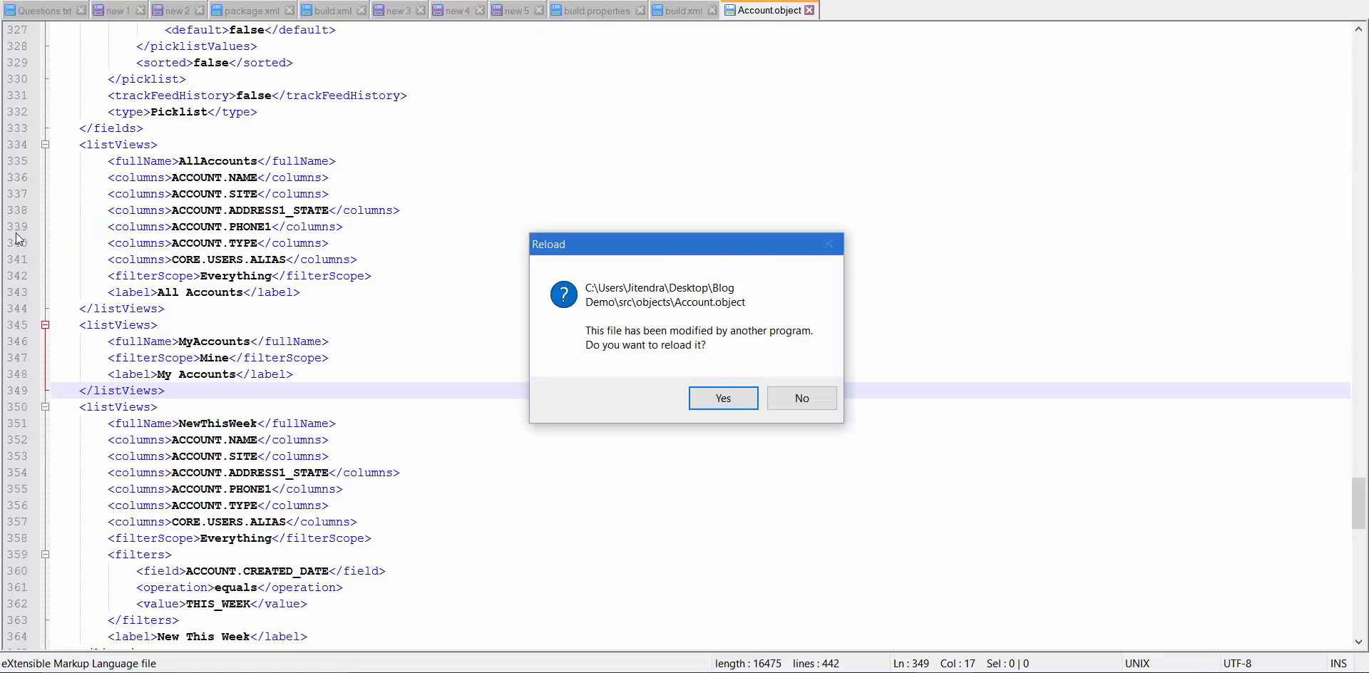
click(723, 398)
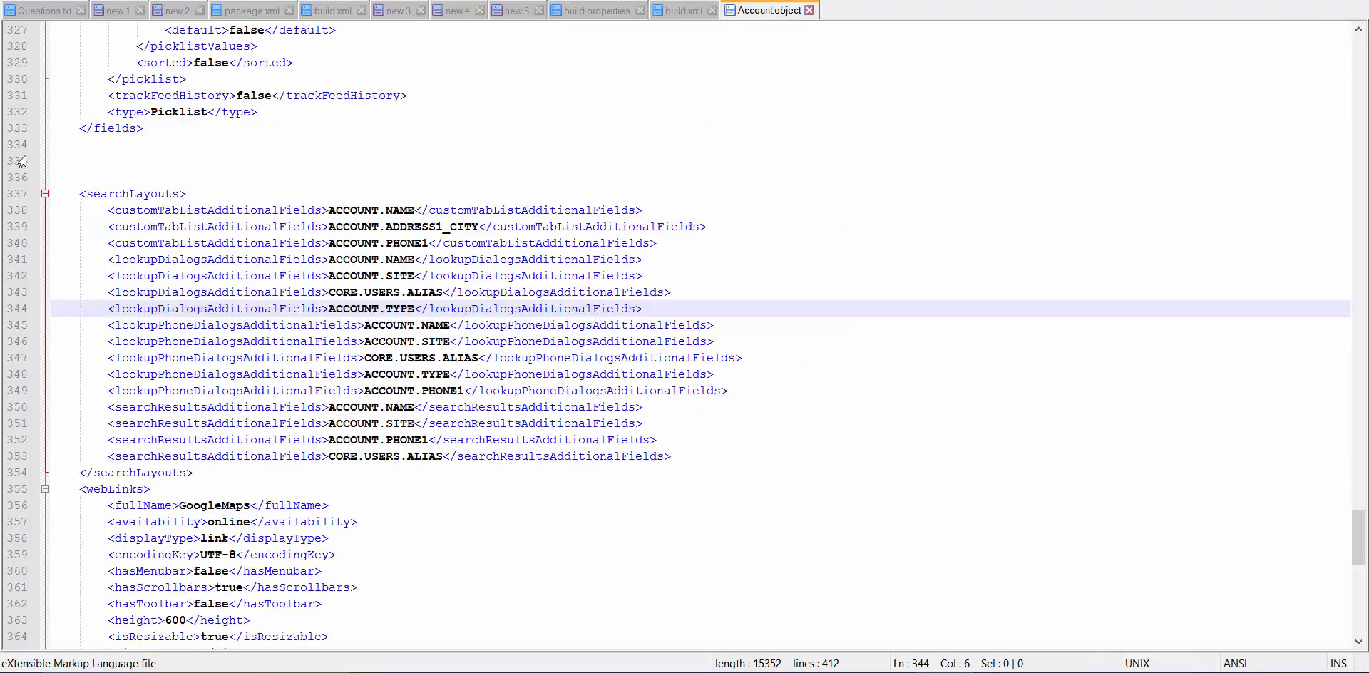